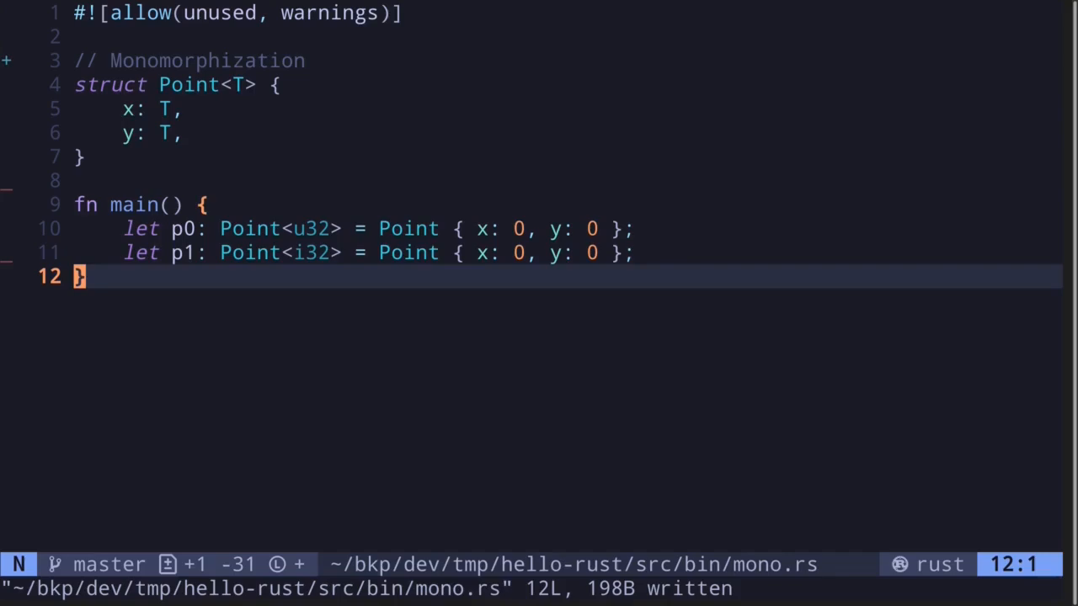
mouse_move(305, 237)
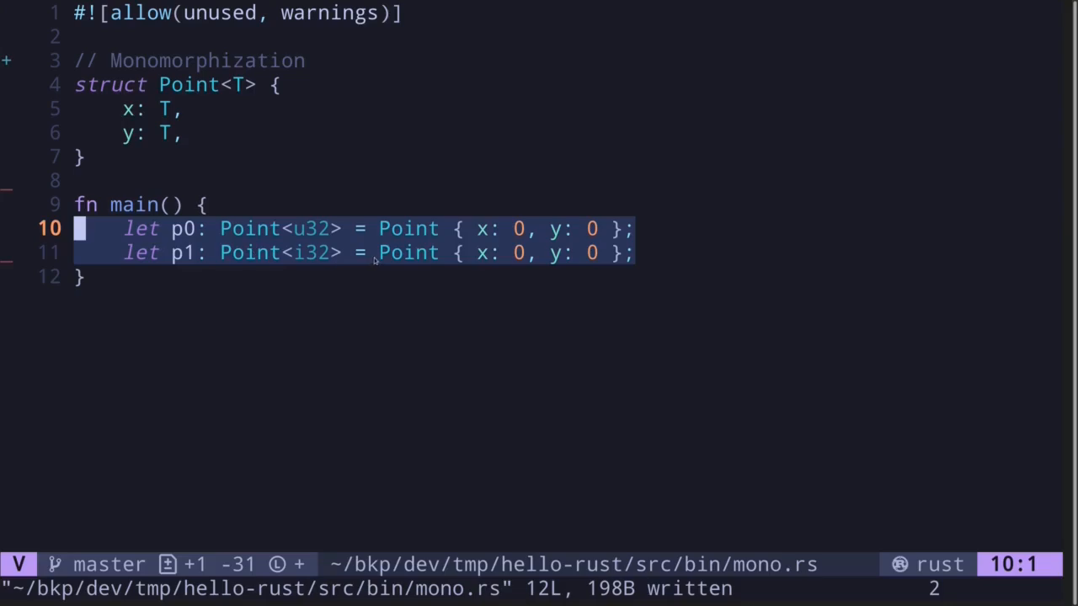
mouse_move(159, 62)
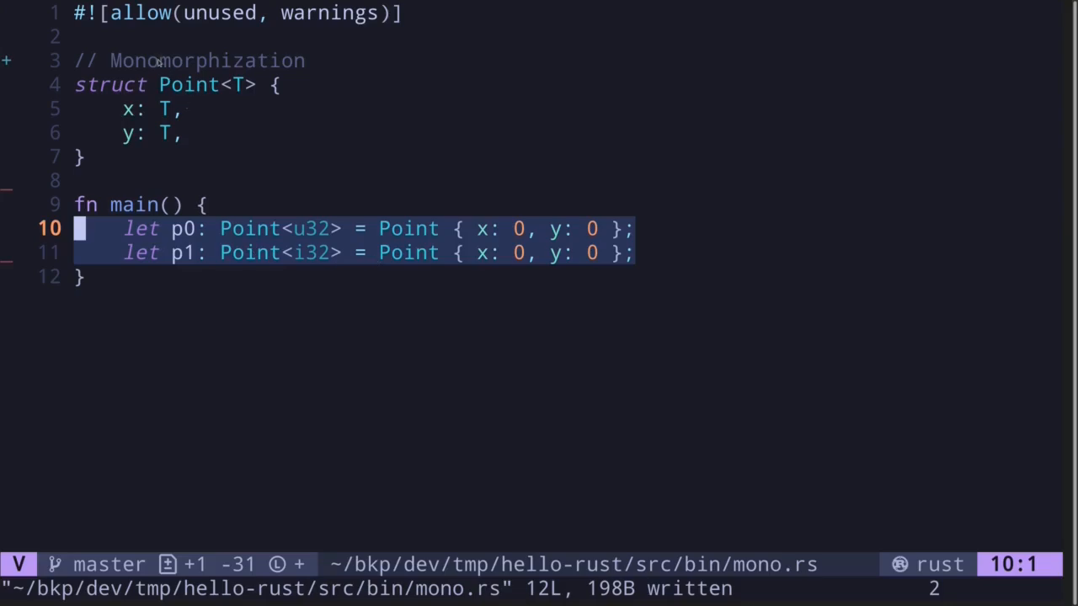
Step: Add Point_u32 and Point_i32 structs and switch p0 and p1 to them, commenting out generic lets
key(Escape)
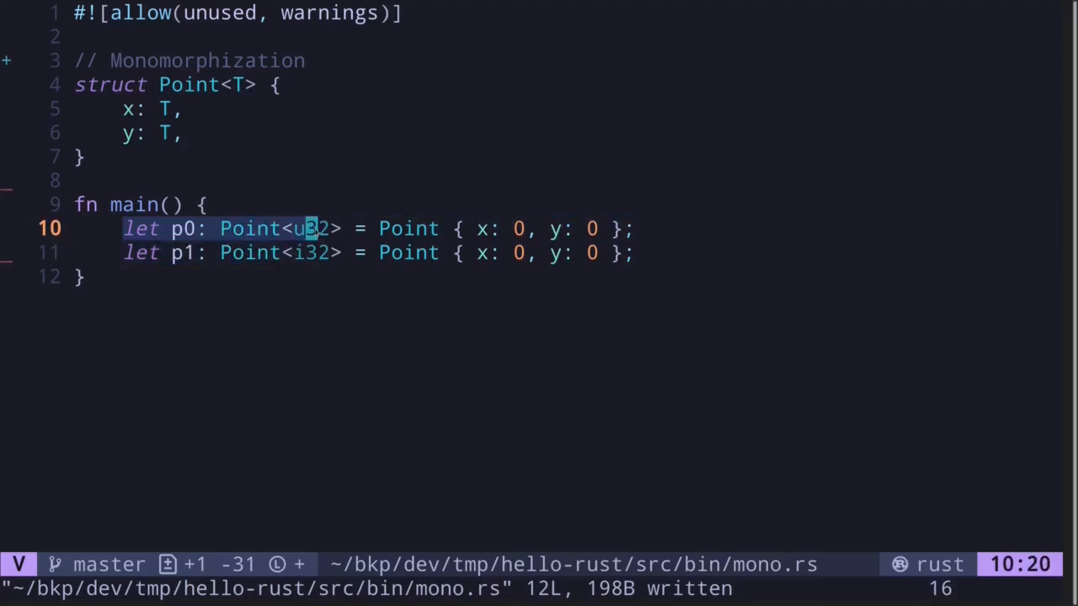
key(Escape)
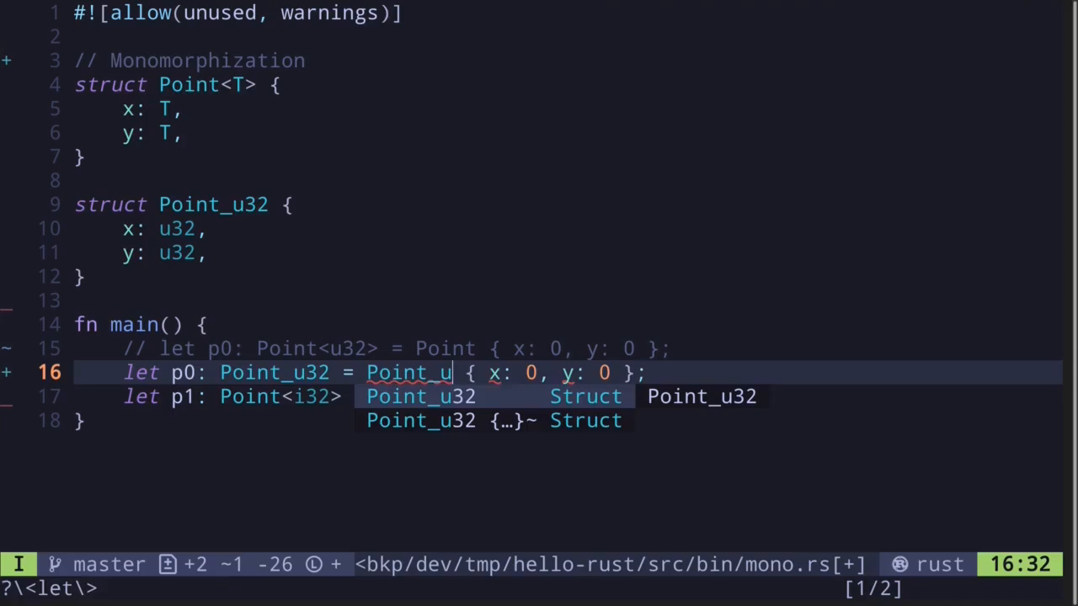
key(Escape)
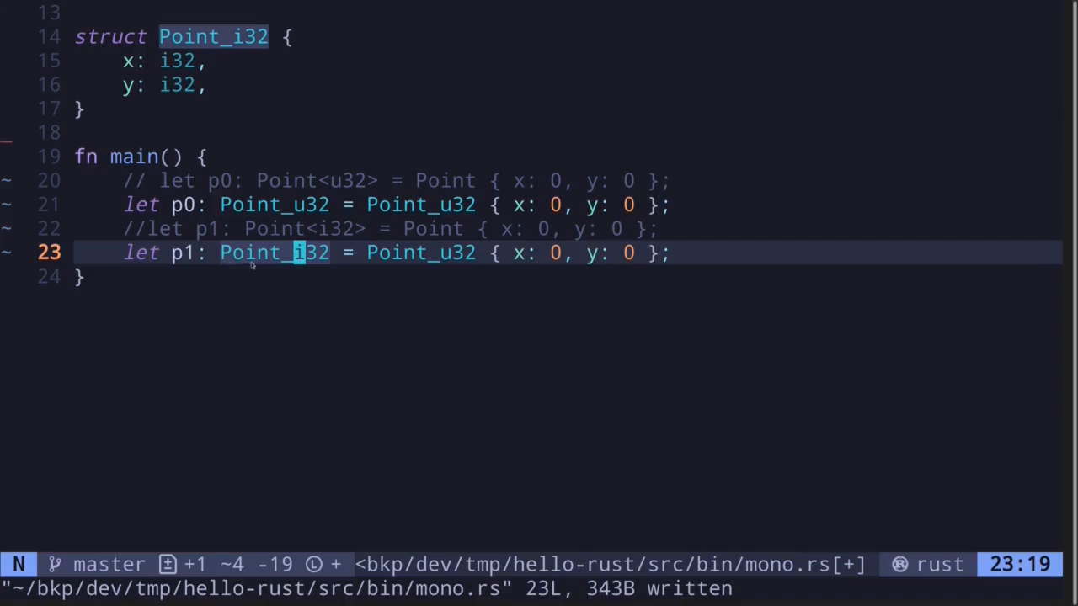
mouse_move(450, 259)
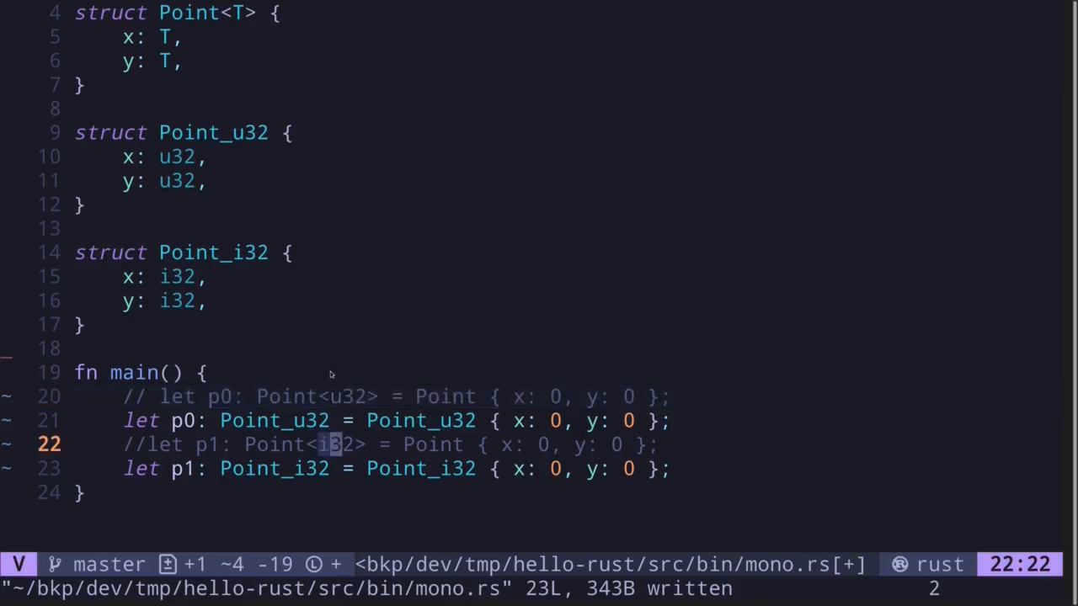
mouse_move(348, 401)
text(fn get_x<T>(p: Point<T>) -> T {)
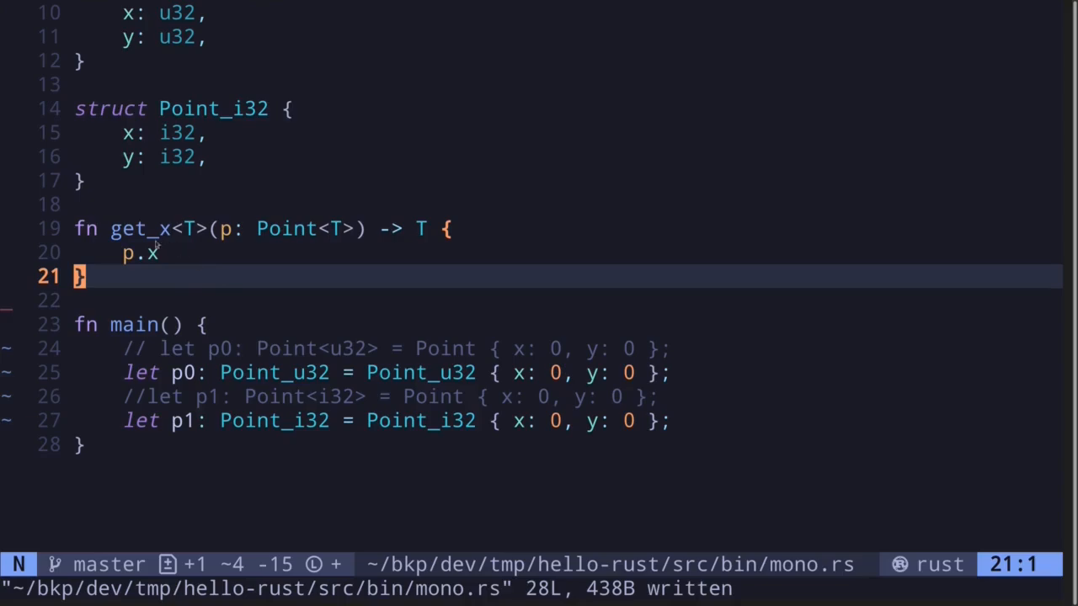
mouse_move(268, 239)
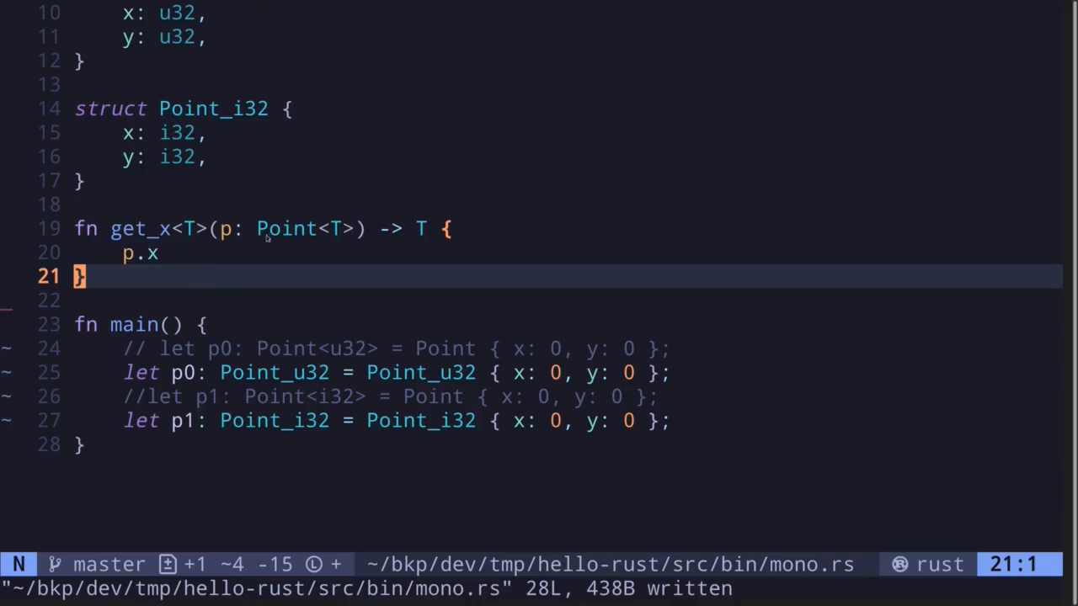
mouse_move(423, 229)
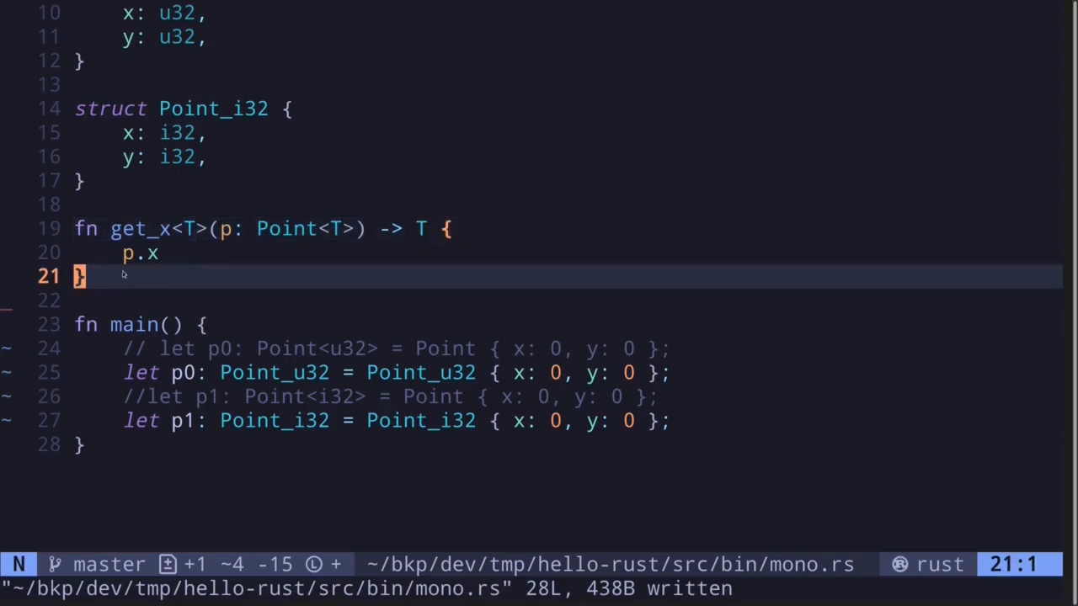
mouse_move(164, 288)
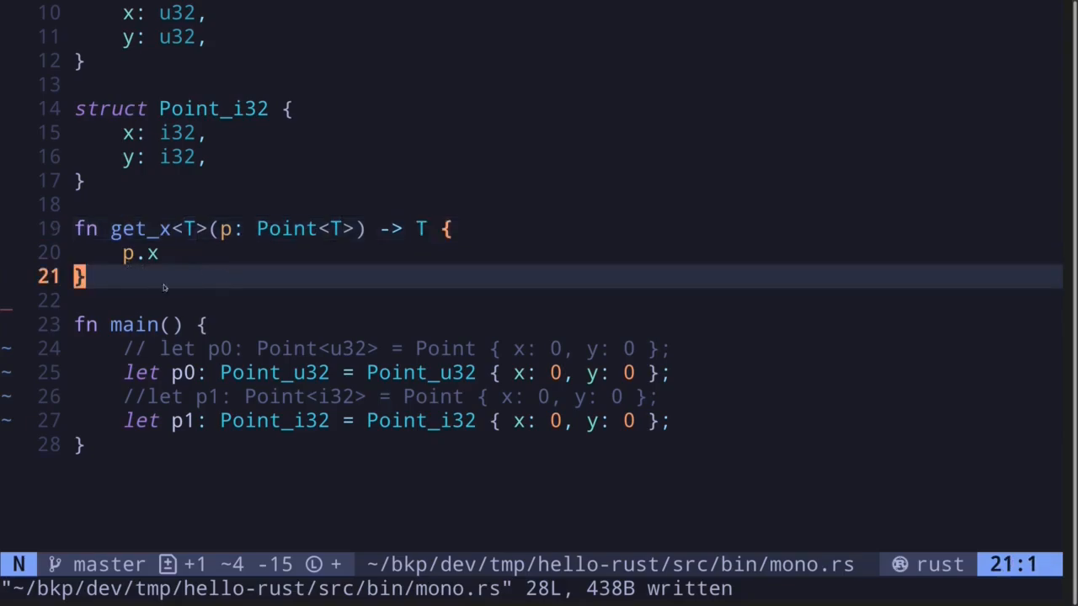
Step: Write fn get_x<T>, restore generic p0/p1 lets, and call get_x(p0) and get_x(p1)
text(get_x(p0);)
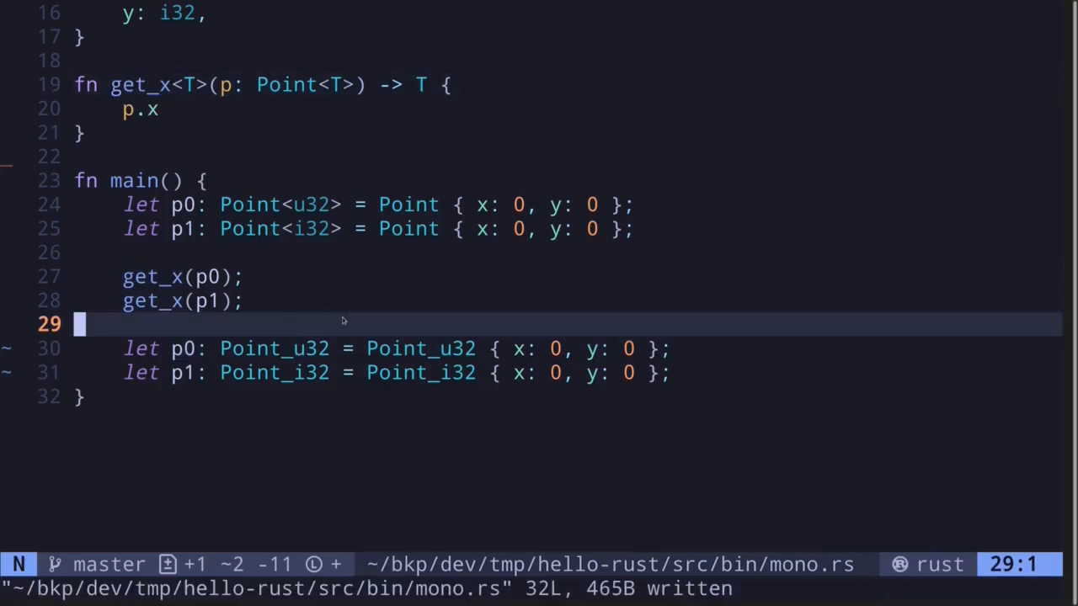
mouse_move(128, 180)
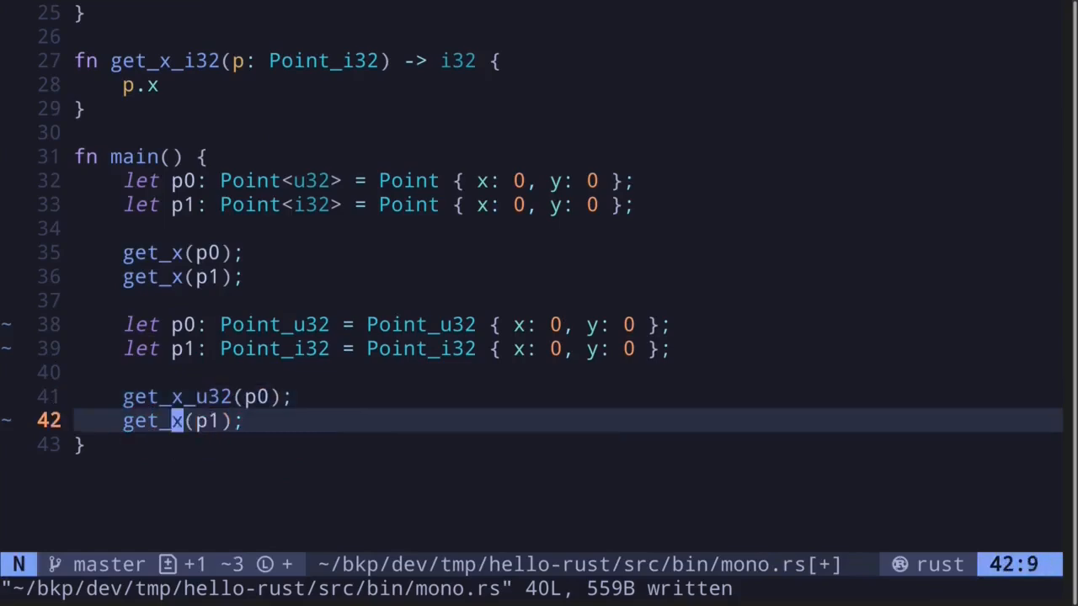
Step: Write get_x_u32 and get_x_i32 returning p.x, and call them on p0 and p1
text(_i32)
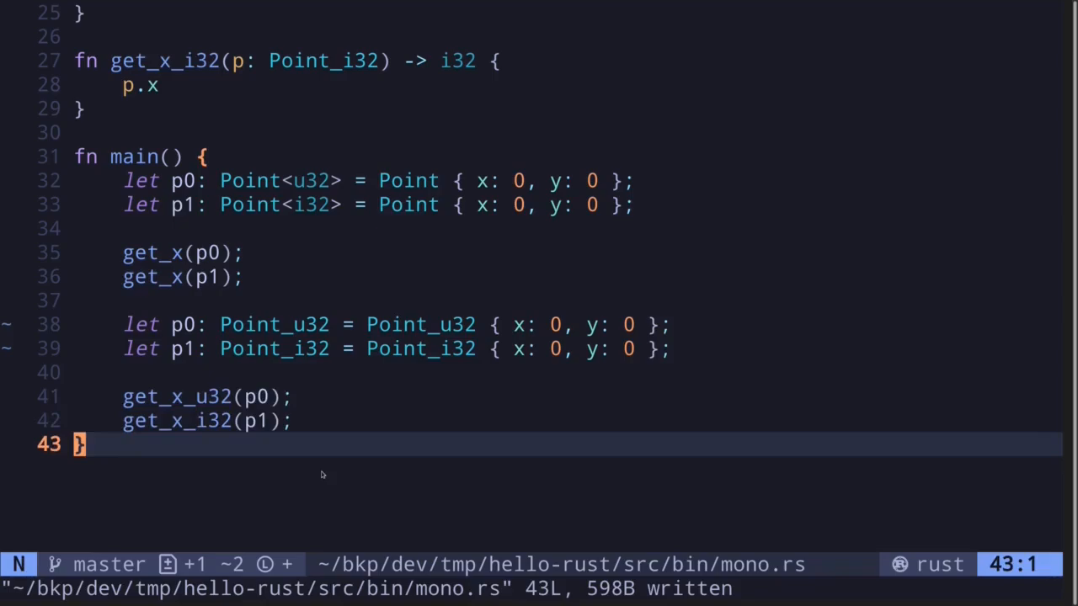
mouse_move(320, 469)
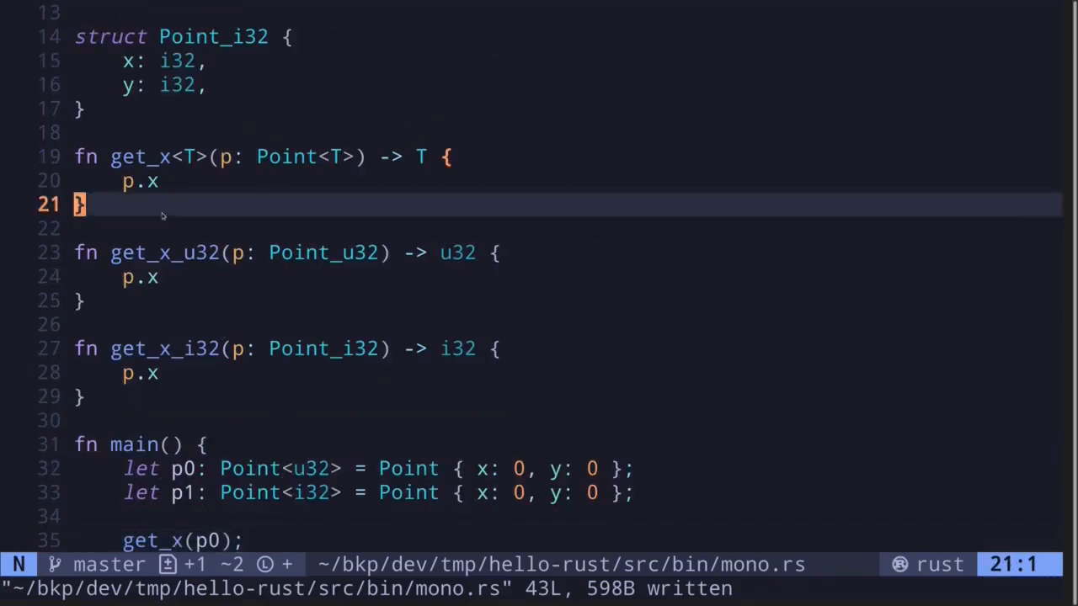
mouse_move(160, 205)
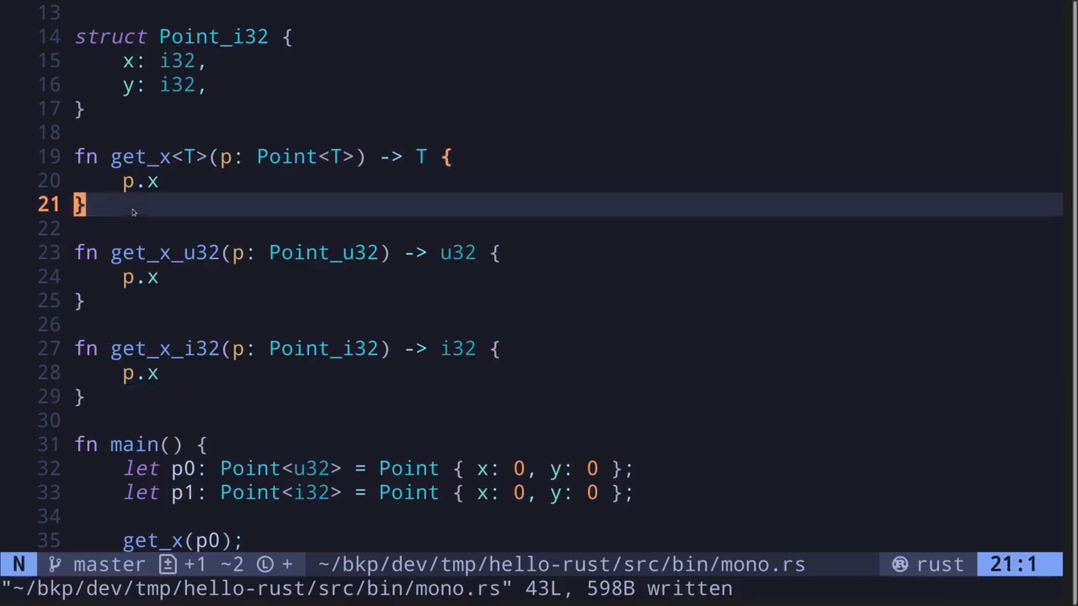
mouse_move(126, 397)
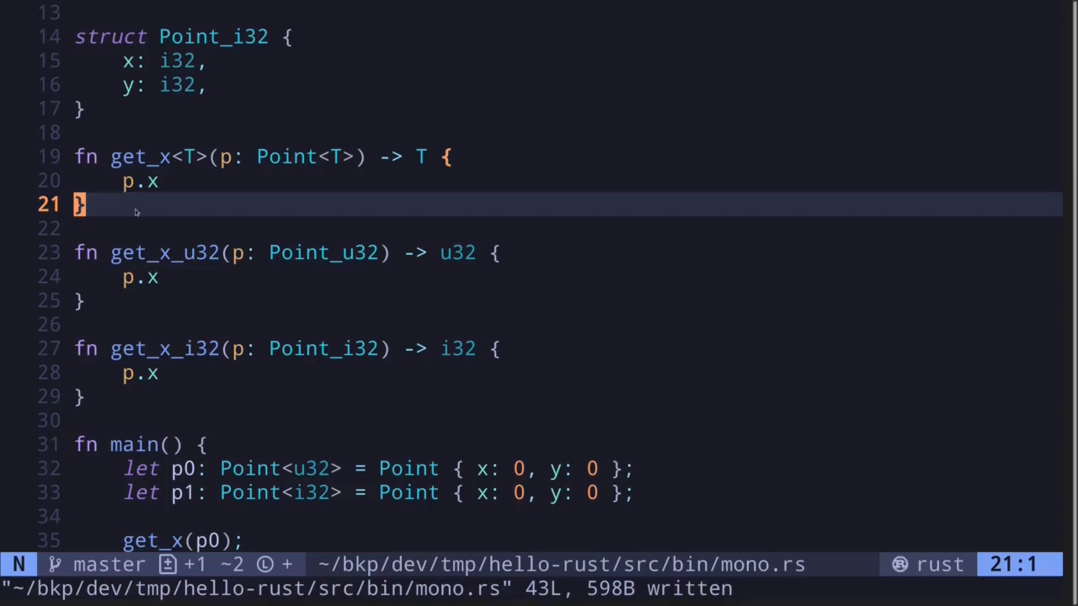
mouse_move(178, 171)
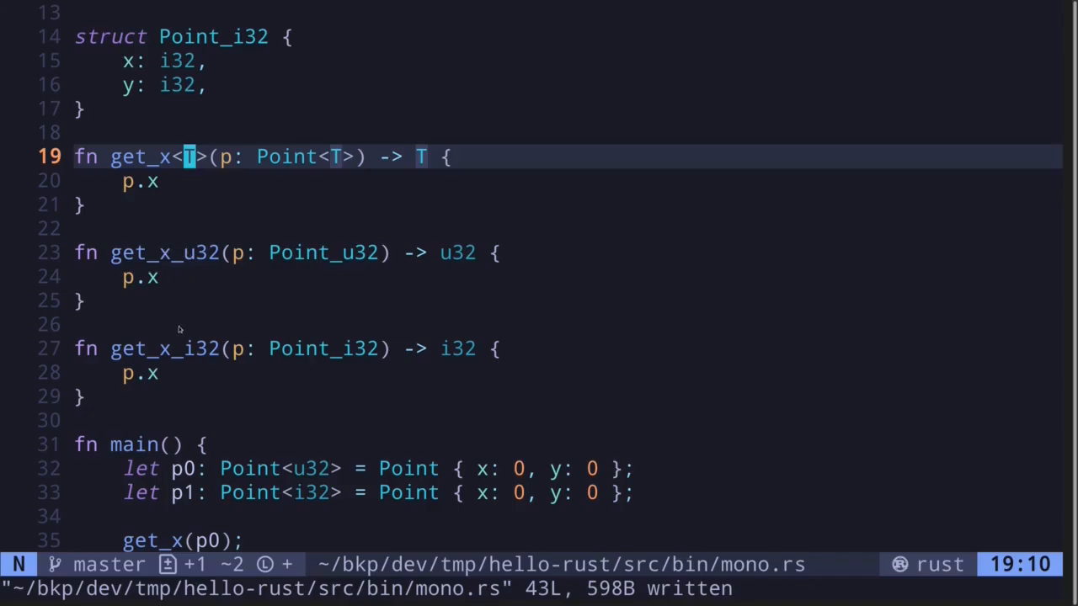
mouse_move(168, 316)
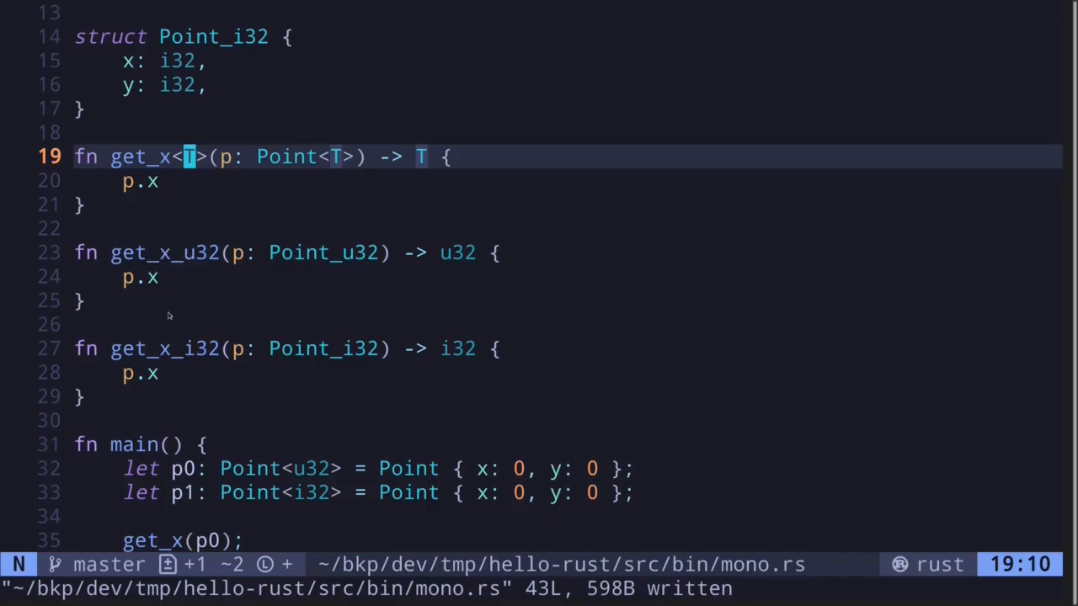
mouse_move(143, 398)
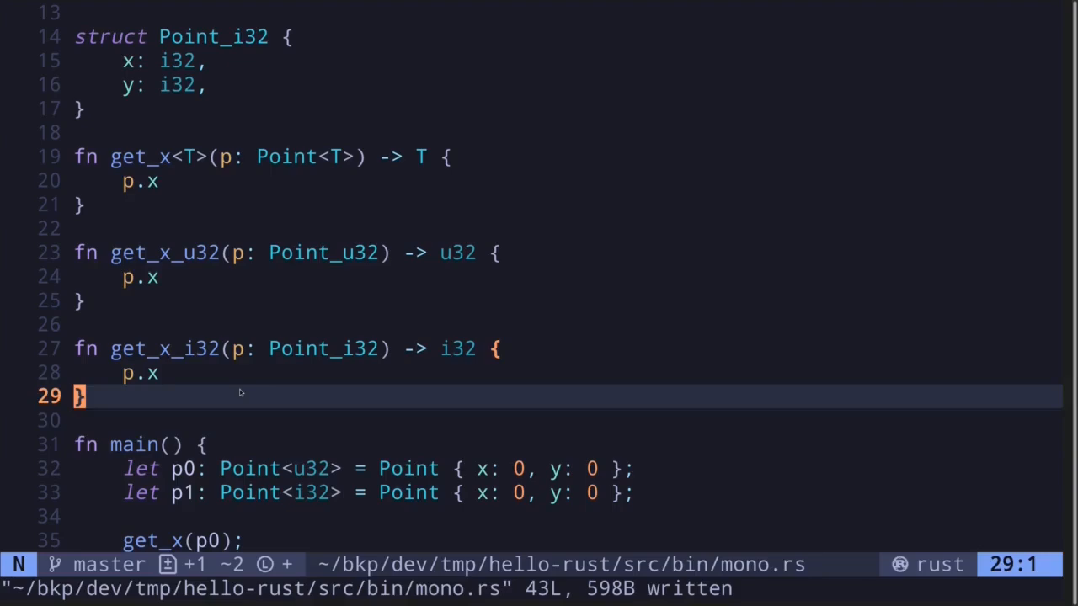
mouse_move(350, 407)
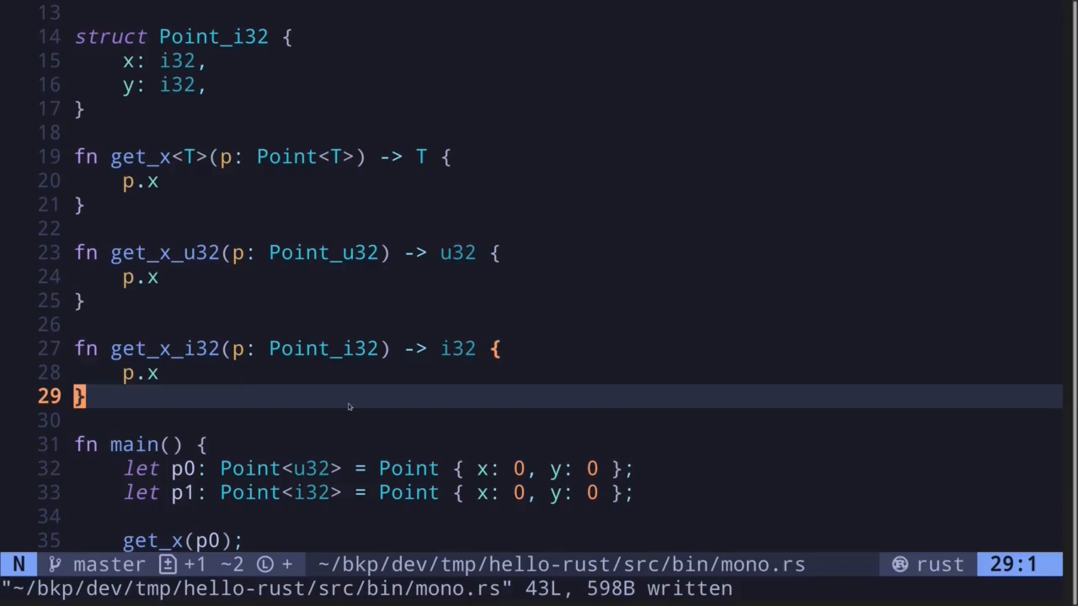
mouse_move(261, 394)
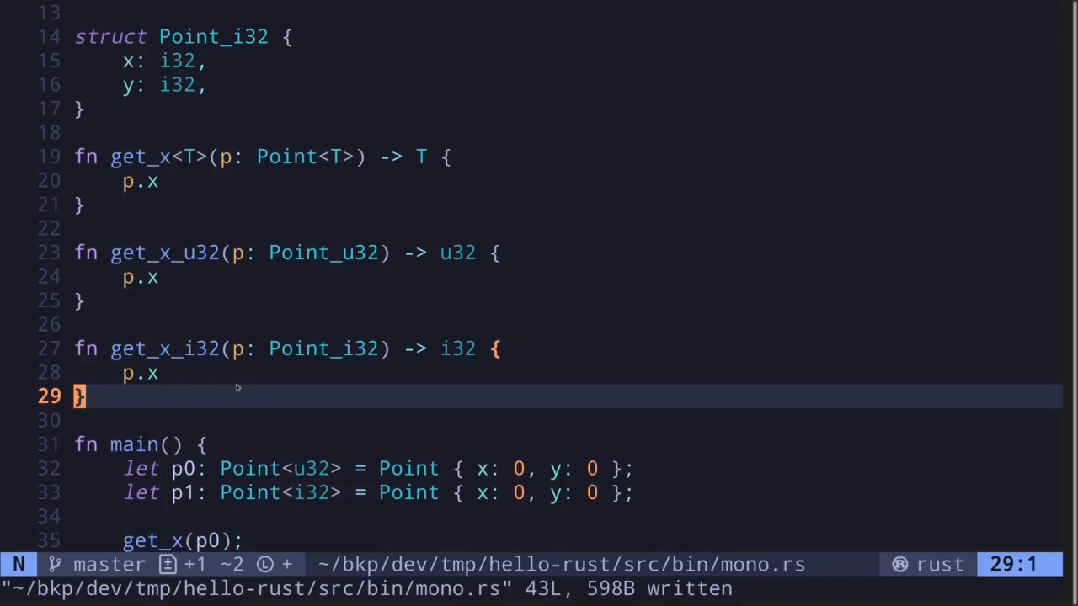
mouse_move(215, 372)
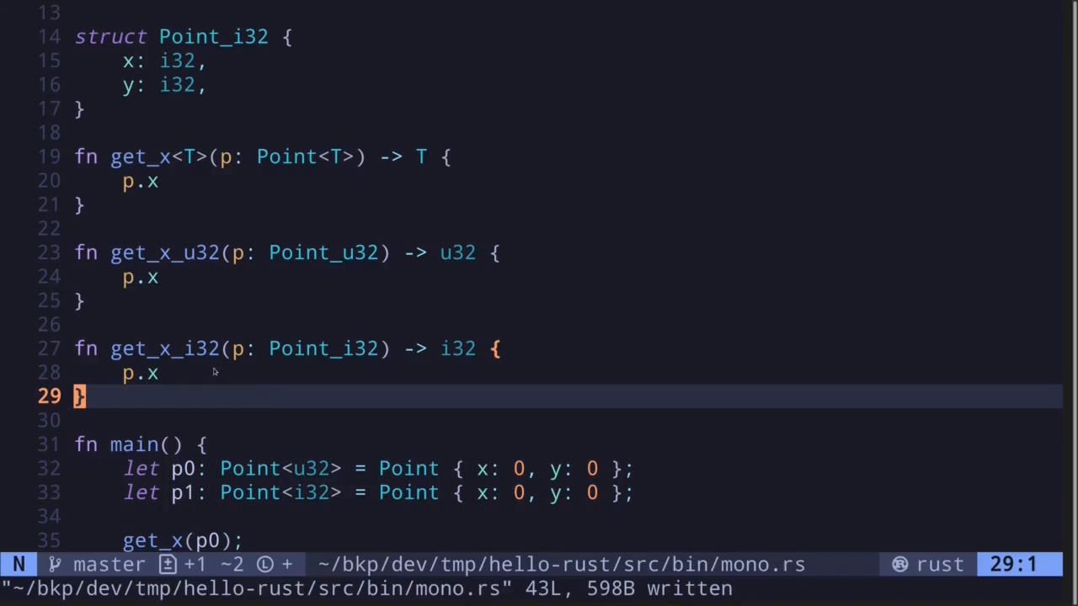